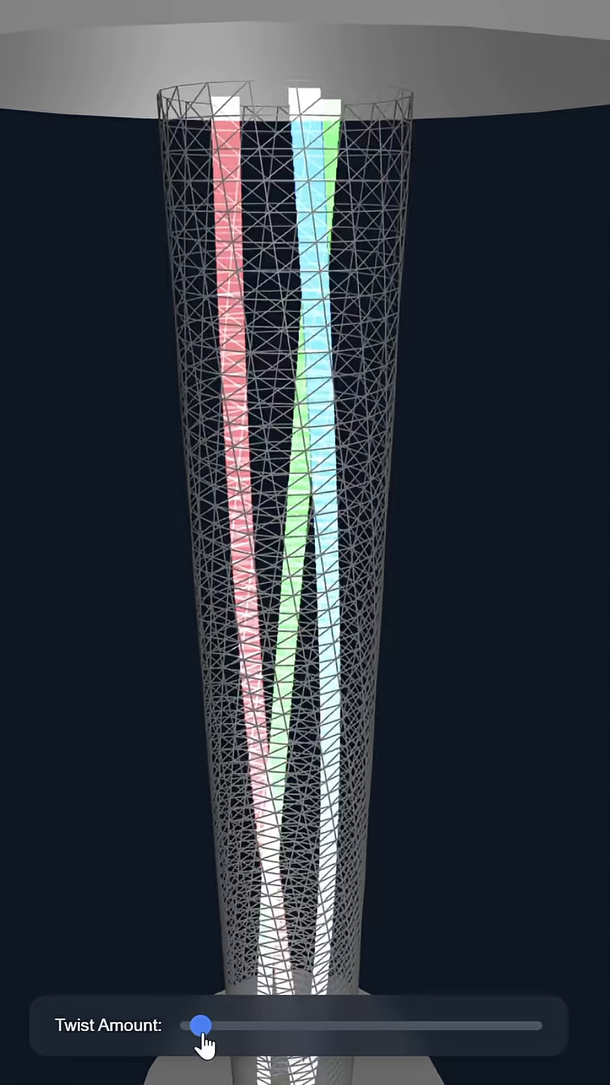
# Step: Raise Twist Amount to about a quarter, coiling the red, green and blue streams into helices
pyautogui.moveTo(204, 1046); pyautogui.dragTo(225, 1046)
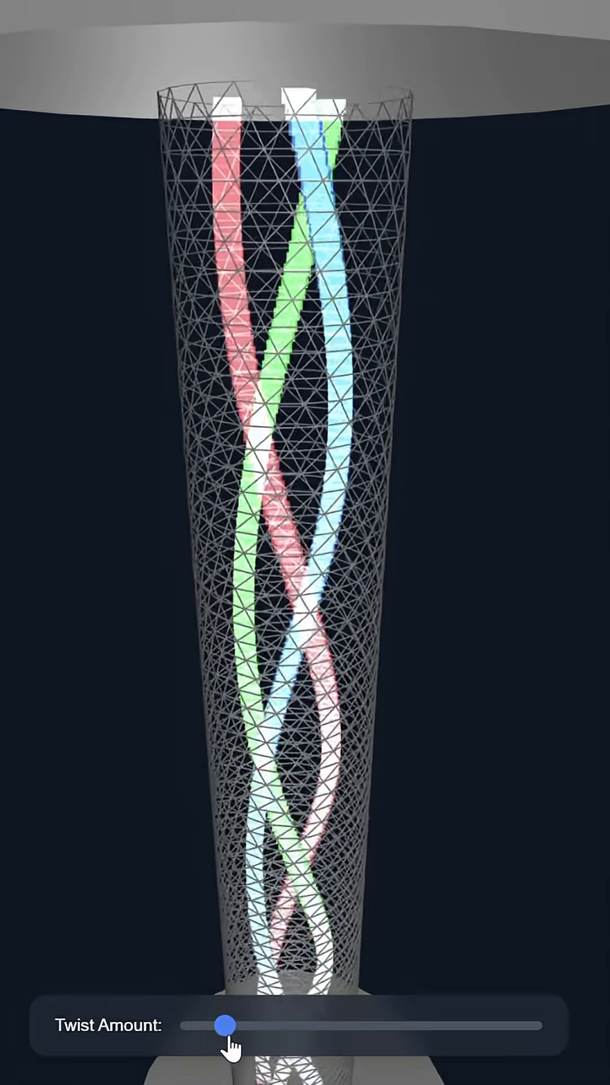
pyautogui.moveTo(224, 1026); pyautogui.dragTo(243, 1026)
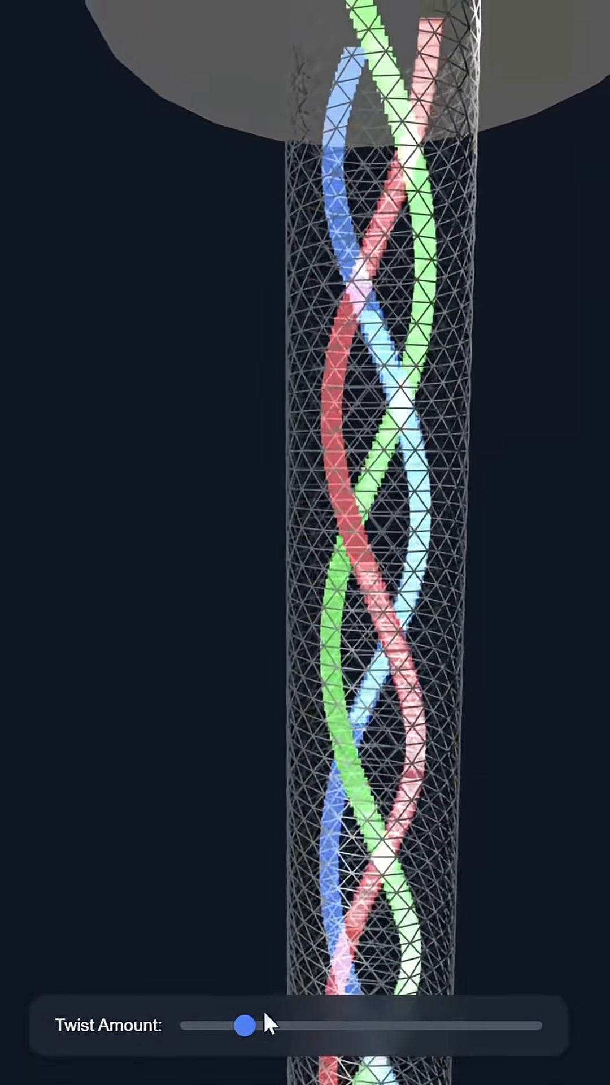
pyautogui.moveTo(243, 1024); pyautogui.dragTo(250, 1024)
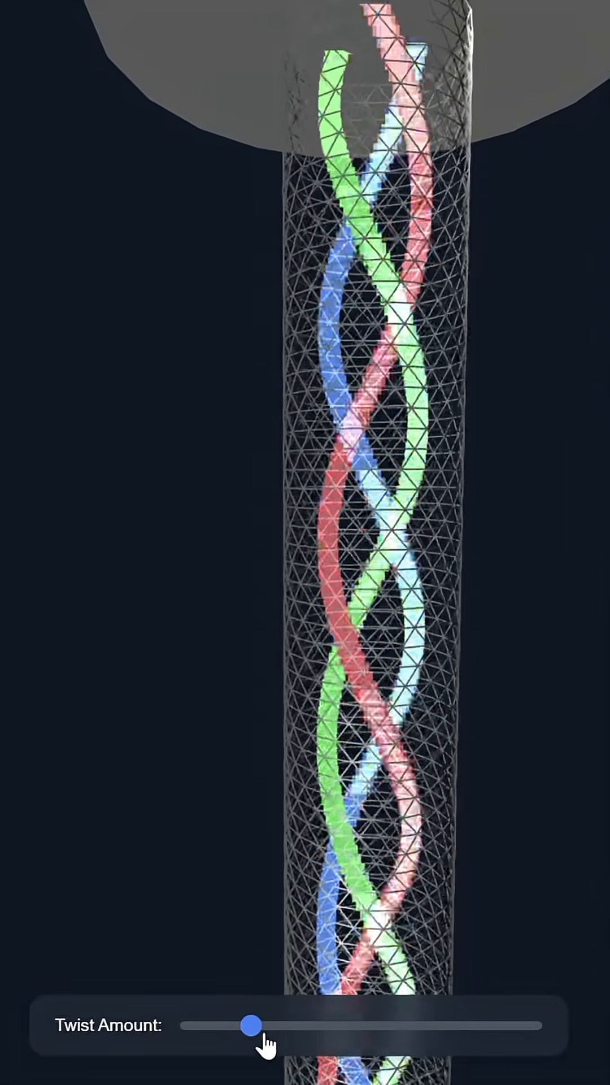
pyautogui.moveTo(249, 1025); pyautogui.dragTo(270, 1025)
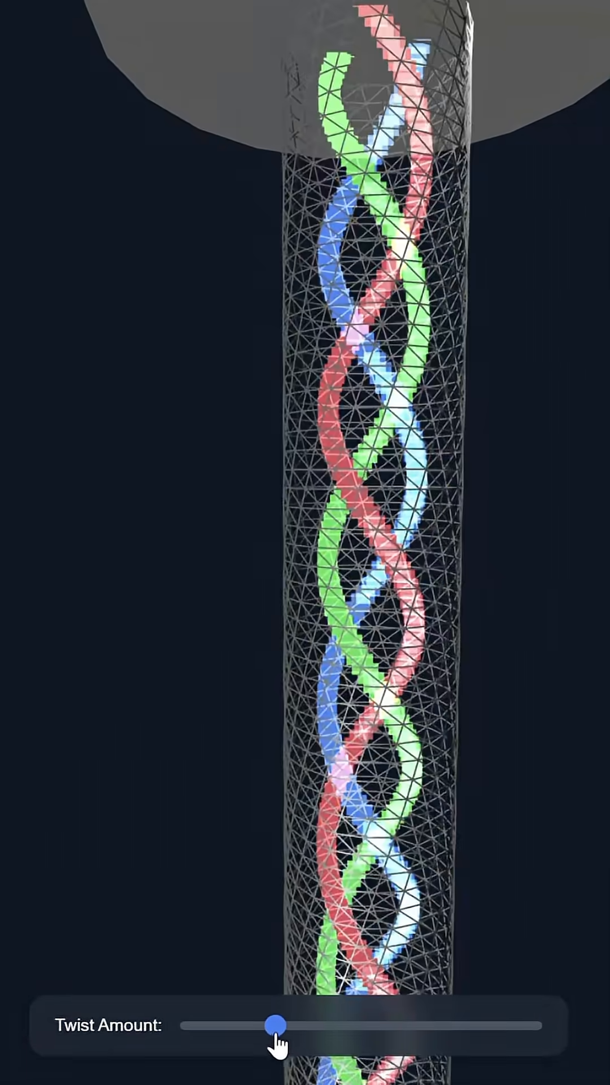
pyautogui.moveTo(274, 1026); pyautogui.dragTo(308, 1026)
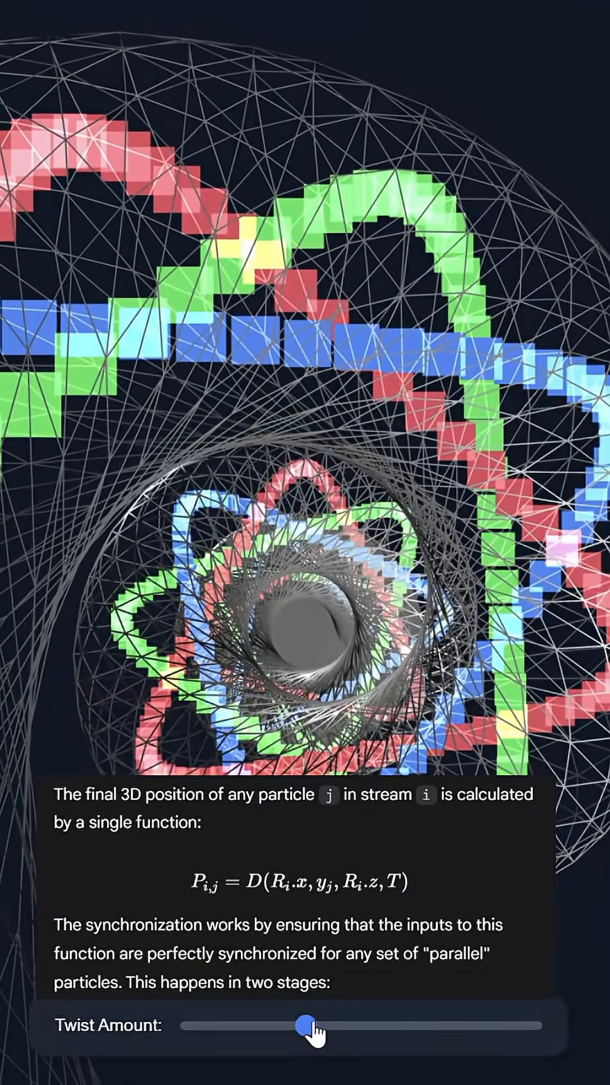
# Step: Raise Twist Amount to just under halfway so the particles spiral in concentric rings
pyautogui.moveTo(309, 1032); pyautogui.dragTo(344, 1032)
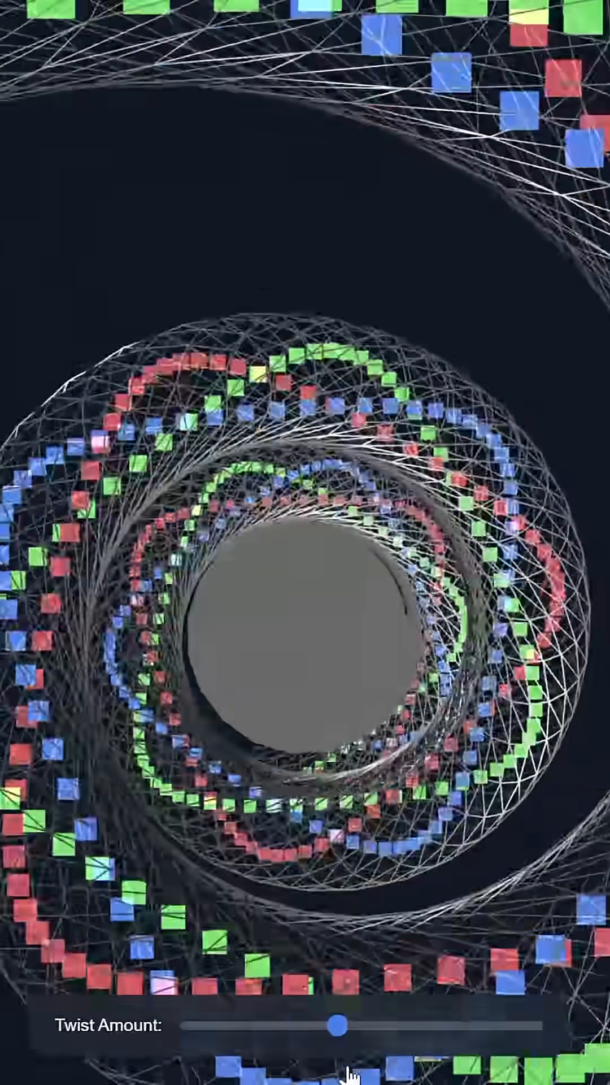
# Step: Push Twist Amount to its maximum, flattening the tube into wide stacked rings beneath a cone
pyautogui.moveTo(337, 1027); pyautogui.dragTo(394, 1027)
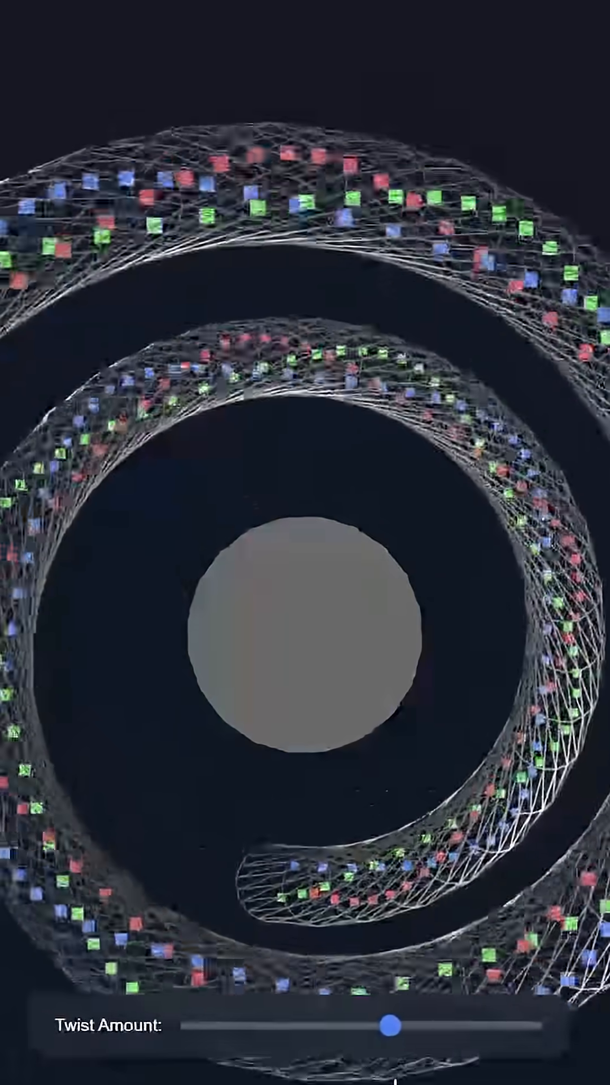
pyautogui.moveTo(391, 1025); pyautogui.dragTo(533, 1024)
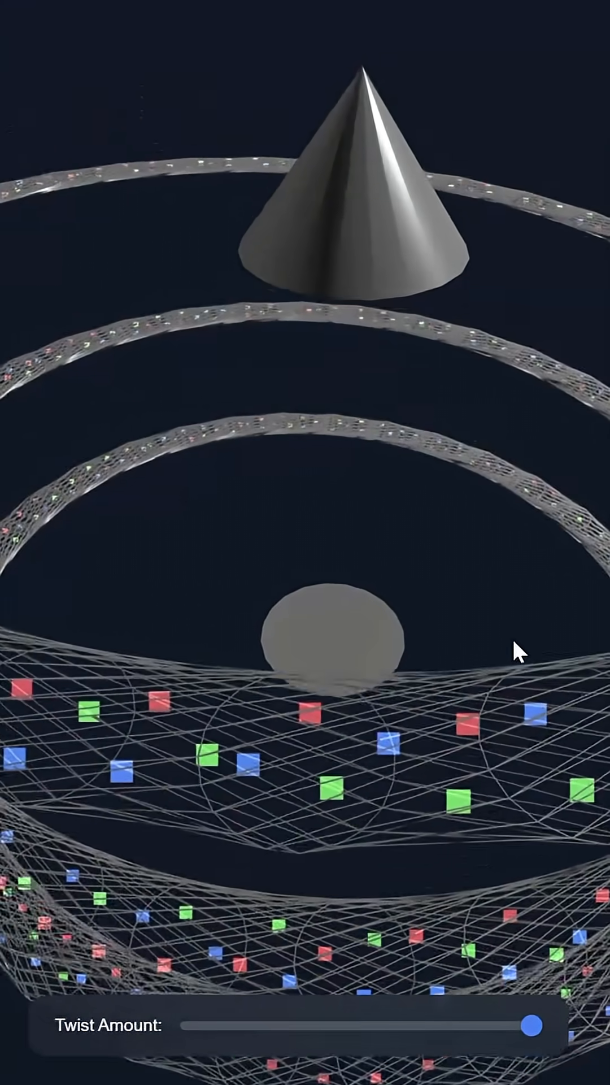
# Step: Lower Twist Amount from maximum to mid-range, tightening the rings around the central sphere
pyautogui.moveTo(529, 1025); pyautogui.dragTo(495, 1025)
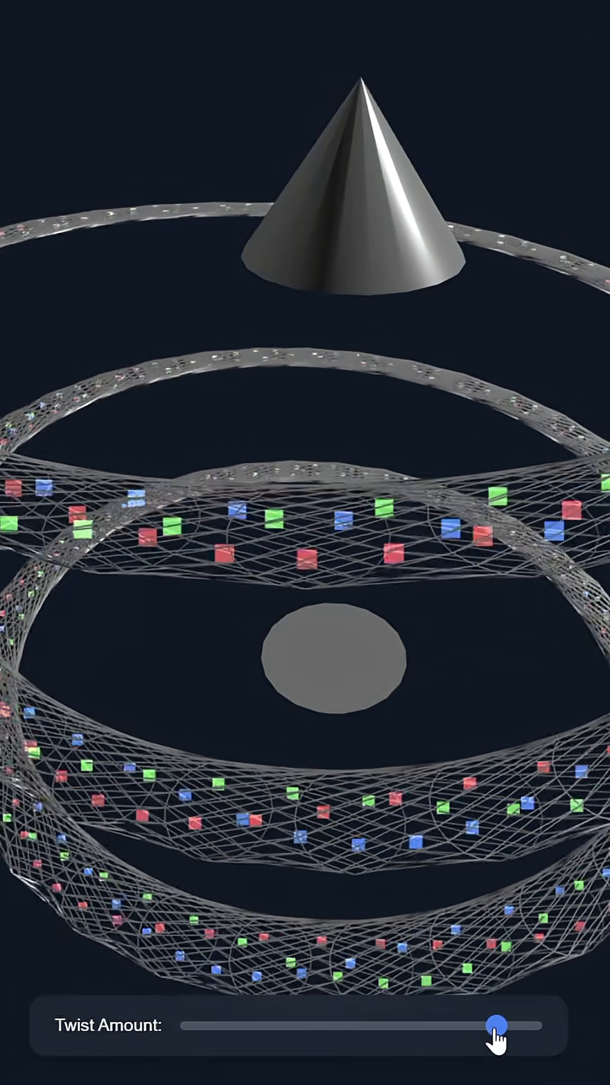
pyautogui.moveTo(498, 1024); pyautogui.dragTo(423, 1024)
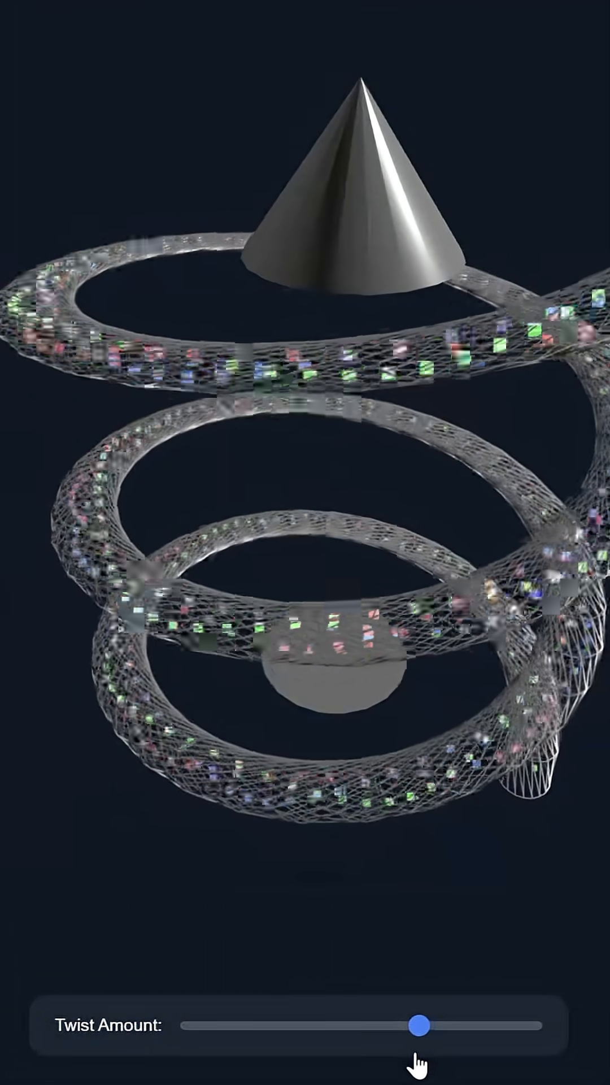
pyautogui.moveTo(422, 1025); pyautogui.dragTo(354, 1026)
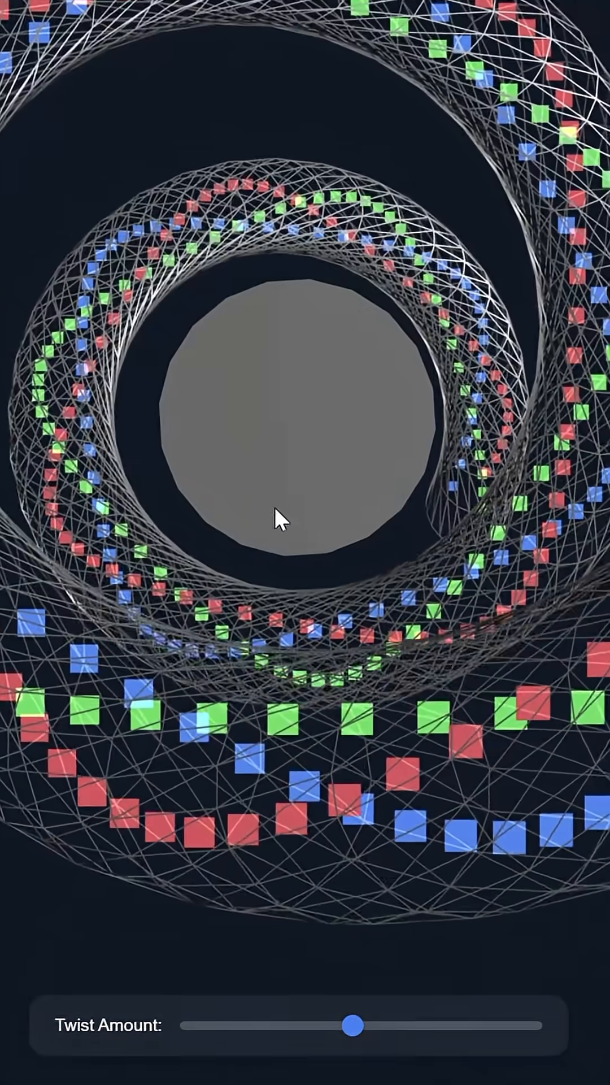
# Step: Sweep Twist Amount down to unwind the coil, then high into wide rings
pyautogui.moveTo(353, 1027); pyautogui.dragTo(290, 1026)
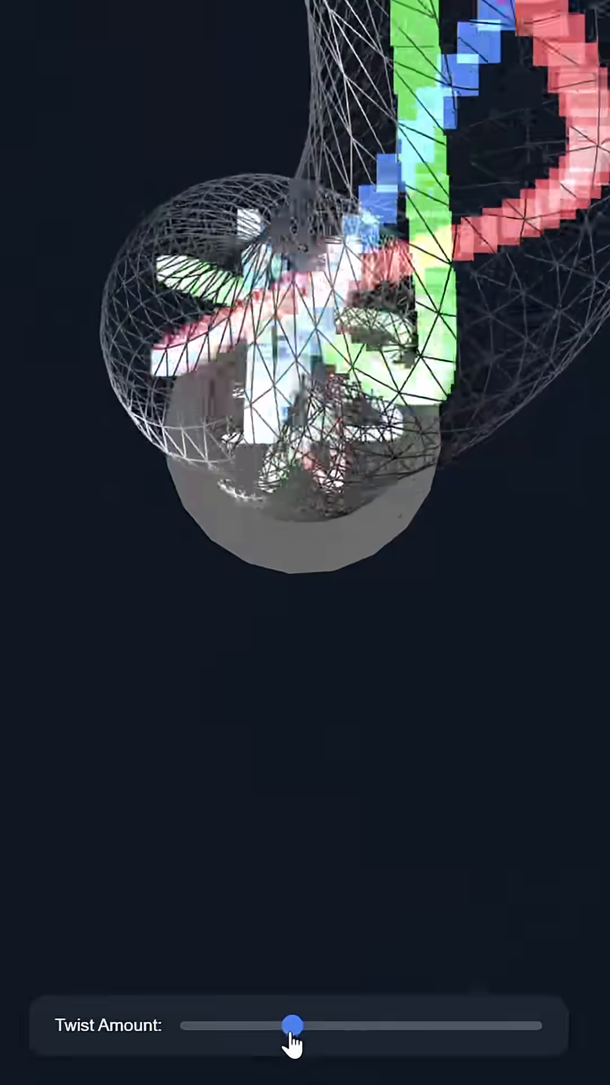
pyautogui.moveTo(294, 1026); pyautogui.dragTo(279, 1027)
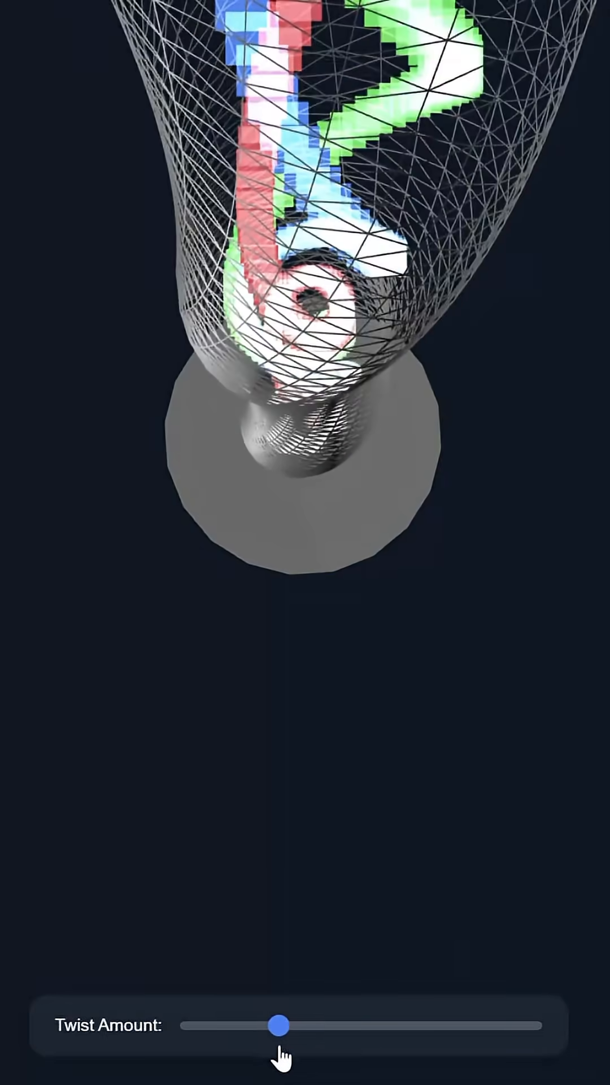
pyautogui.moveTo(279, 1026); pyautogui.dragTo(286, 1026)
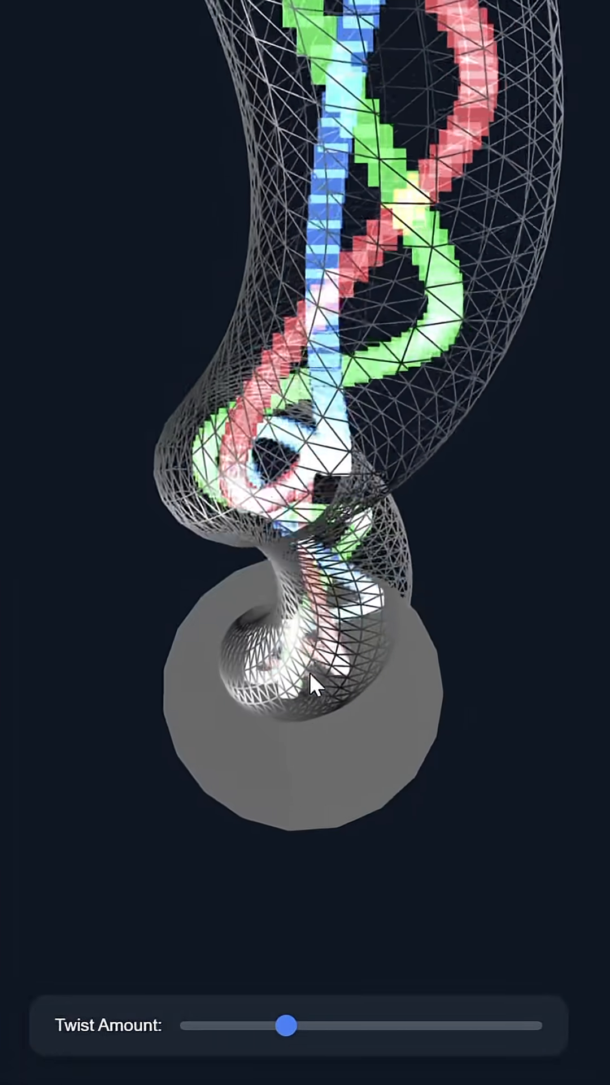
pyautogui.moveTo(285, 1025); pyautogui.dragTo(308, 1026)
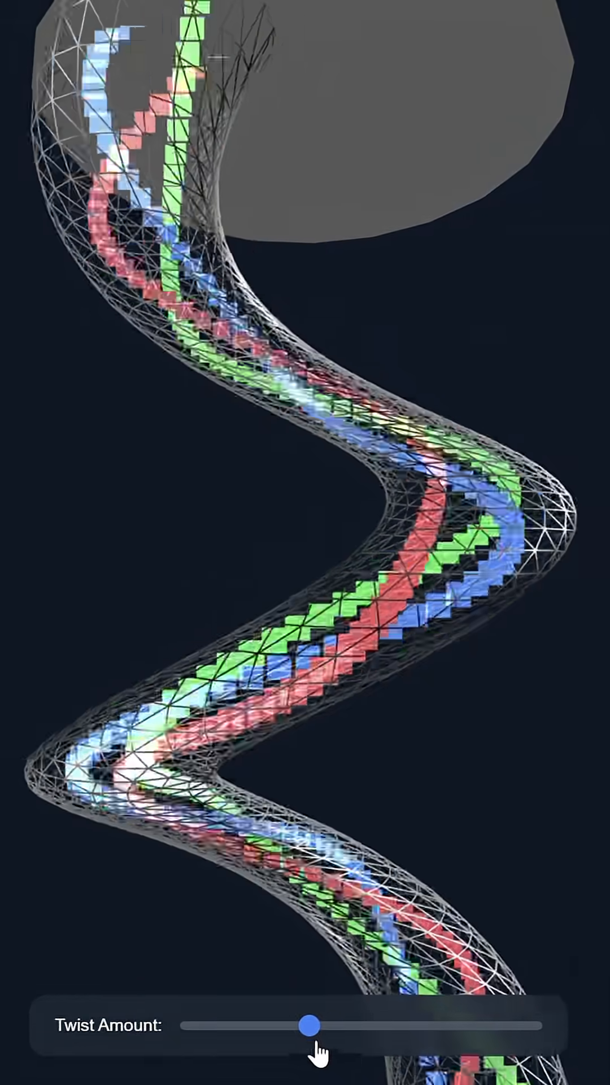
pyautogui.moveTo(307, 1025); pyautogui.dragTo(493, 1026)
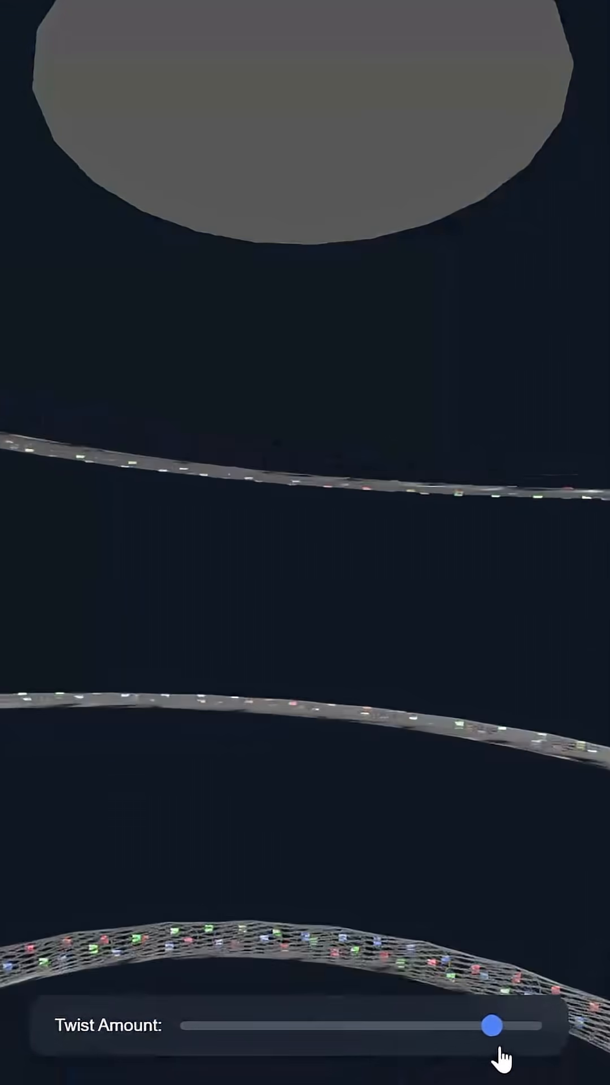
# Step: Drop Twist Amount through the middle to its minimum, leaving the streams straight
pyautogui.moveTo(491, 1027); pyautogui.dragTo(373, 1026)
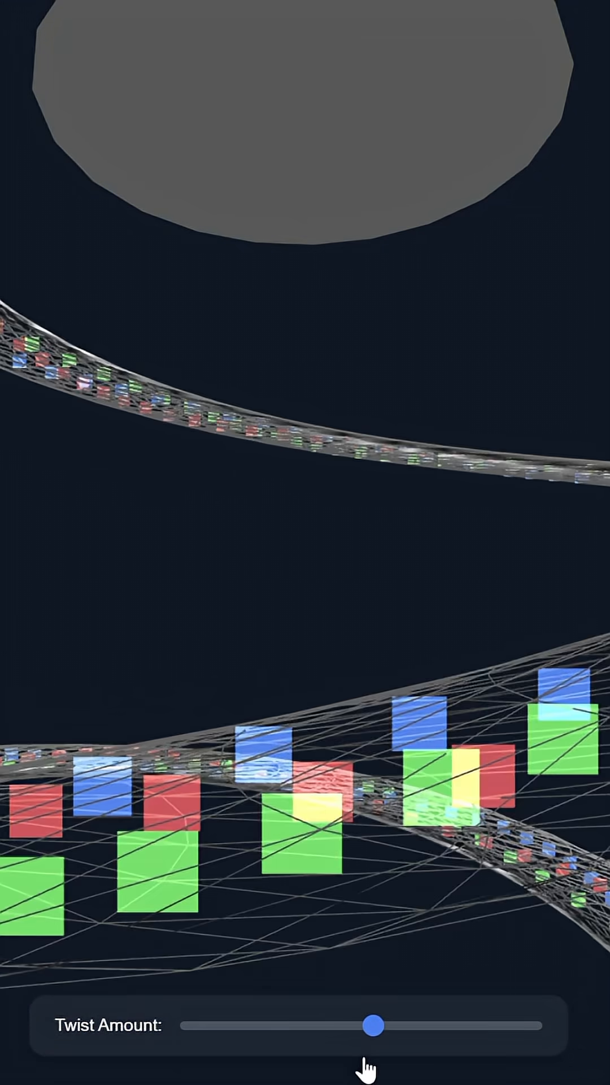
pyautogui.moveTo(374, 1026); pyautogui.dragTo(211, 1026)
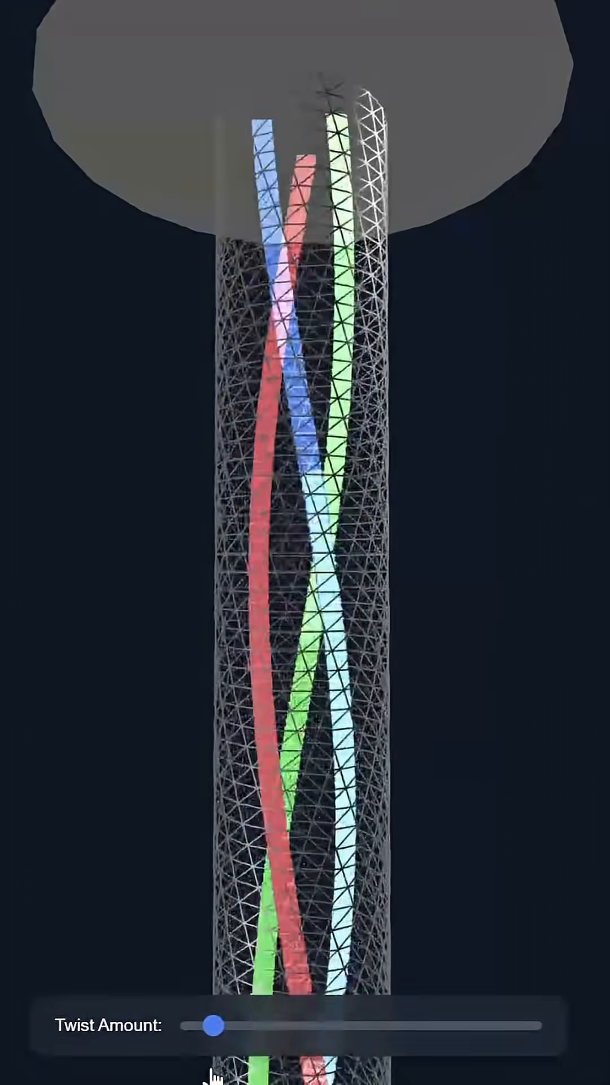
pyautogui.moveTo(212, 1025); pyautogui.dragTo(191, 1025)
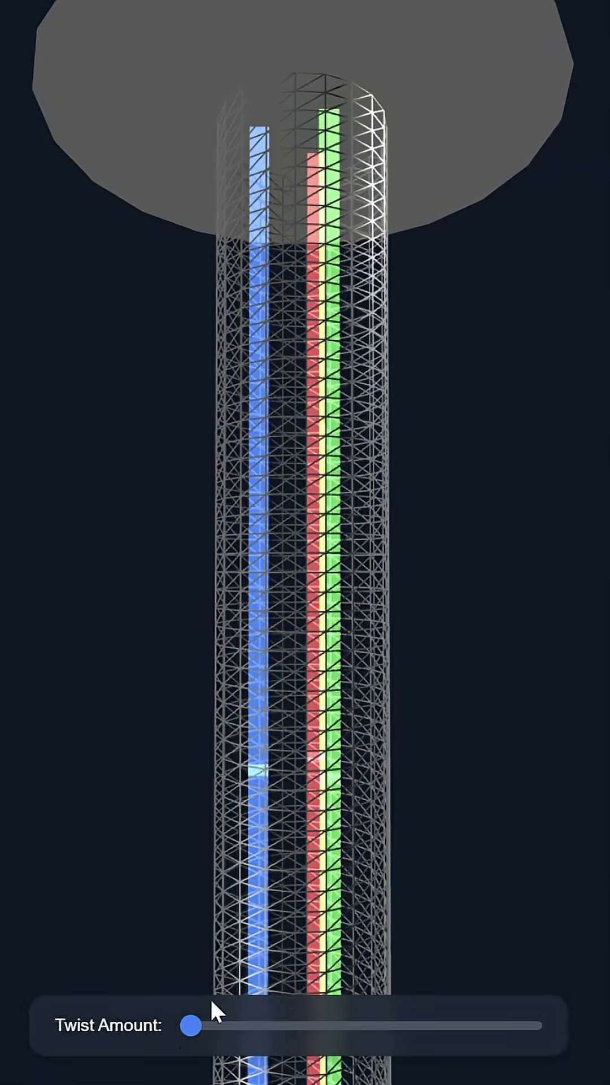